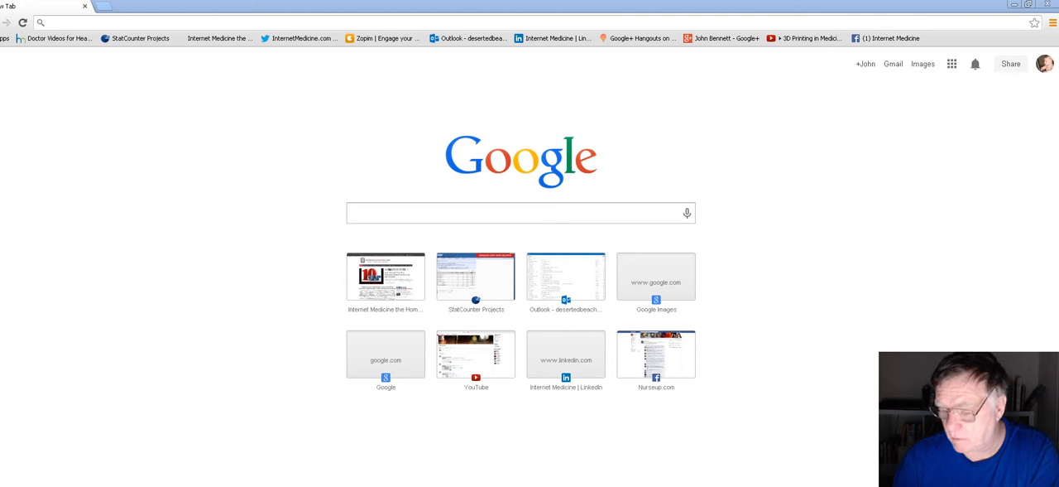
mouse_move(974, 246)
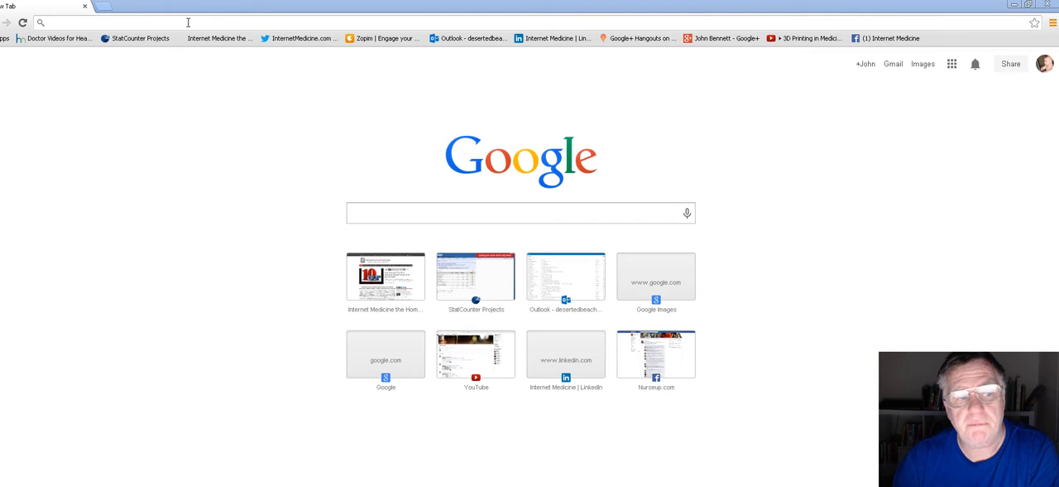
mouse_move(876, 107)
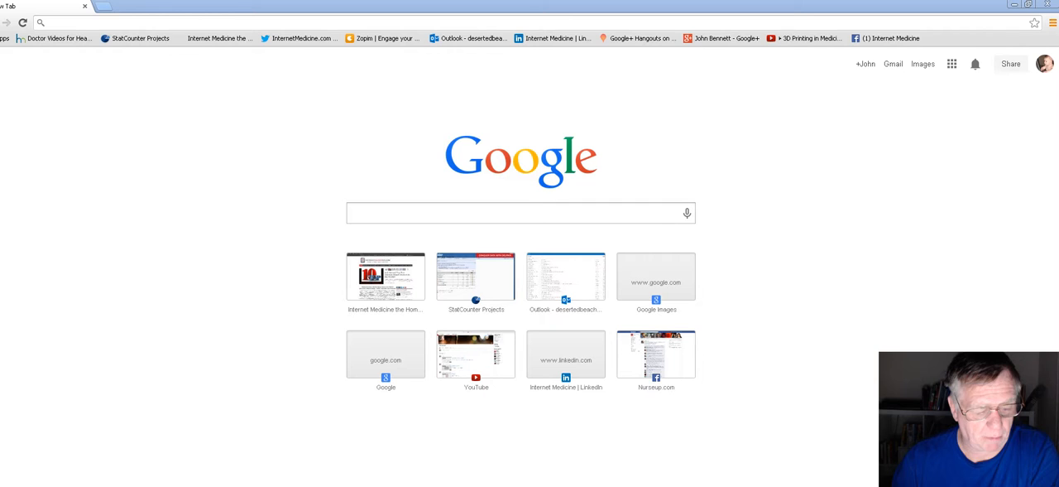
- Search Google for 'hangout plugin' and open the 'Hangouts - Google' result
left_click(520, 213)
type("hangout plugin")
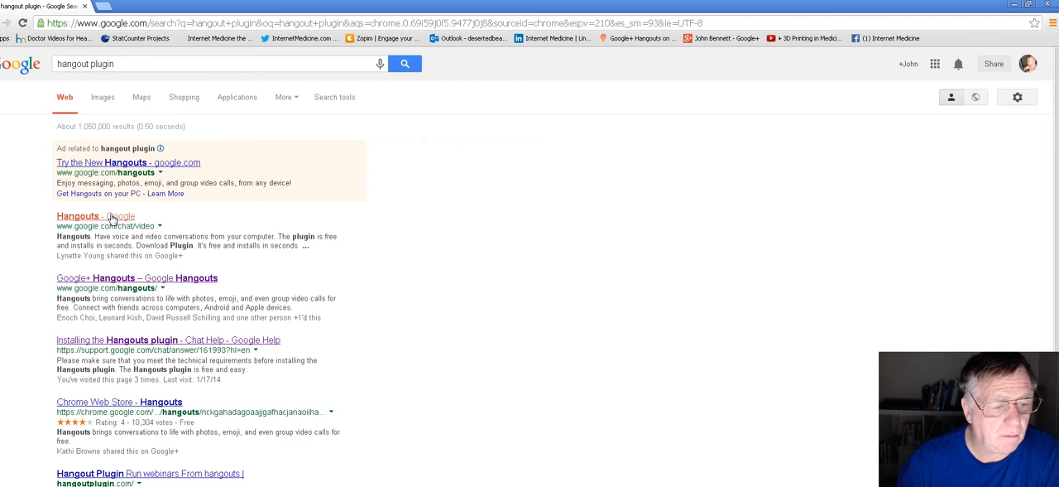
left_click(79, 216)
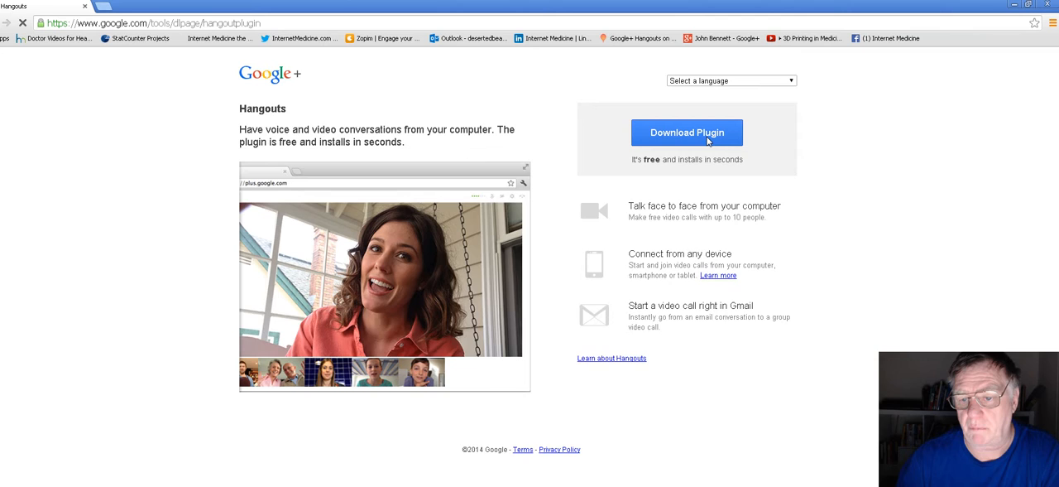
- Download the Hangouts plugin, then go to the Hangouts home page
left_click(686, 132)
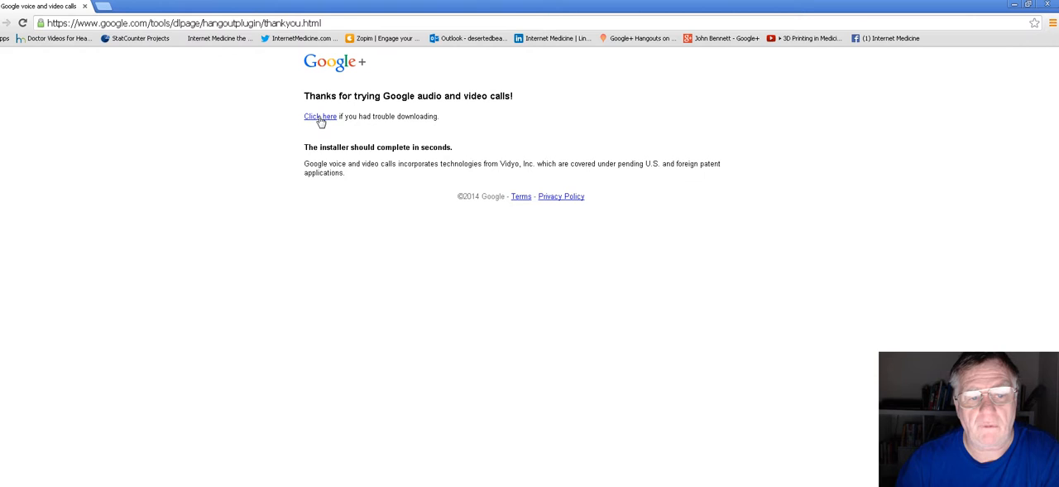
left_click(319, 115)
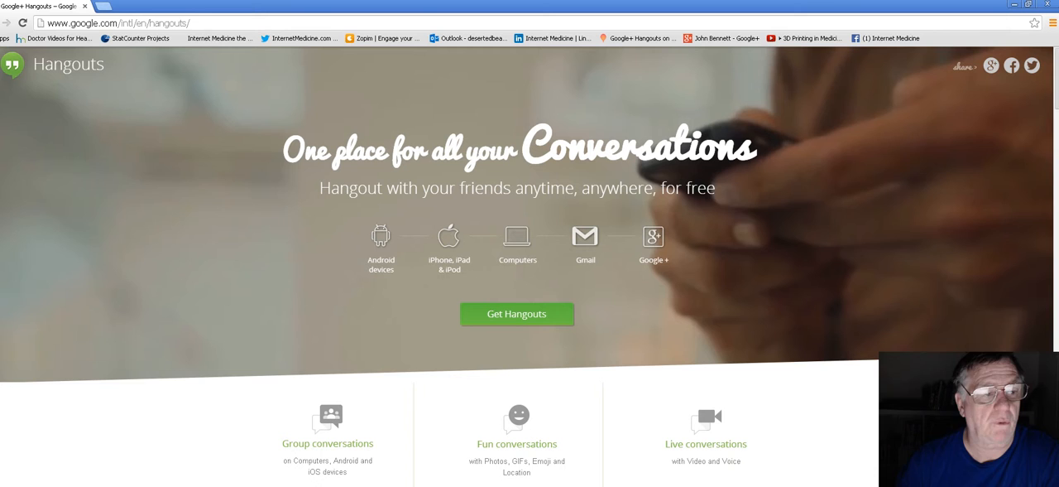
left_click(722, 38)
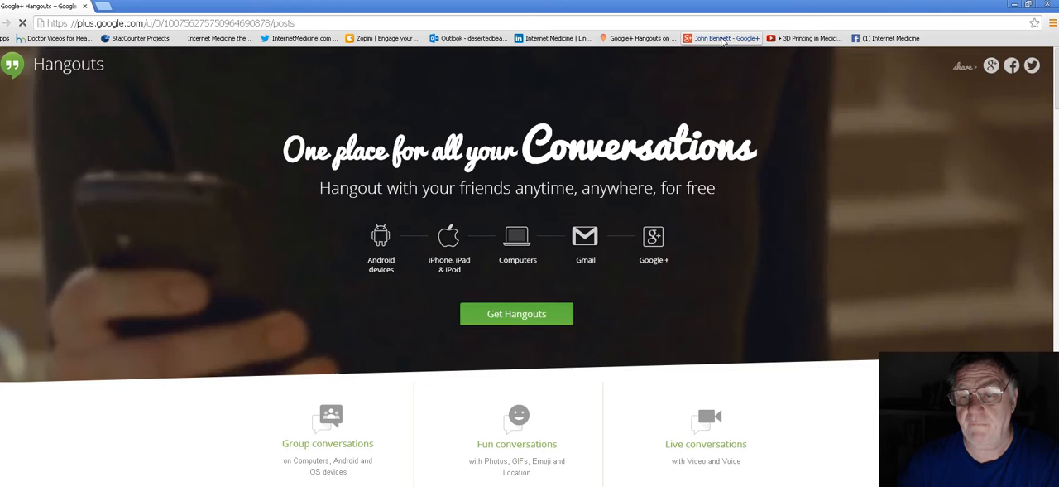
left_click(721, 38)
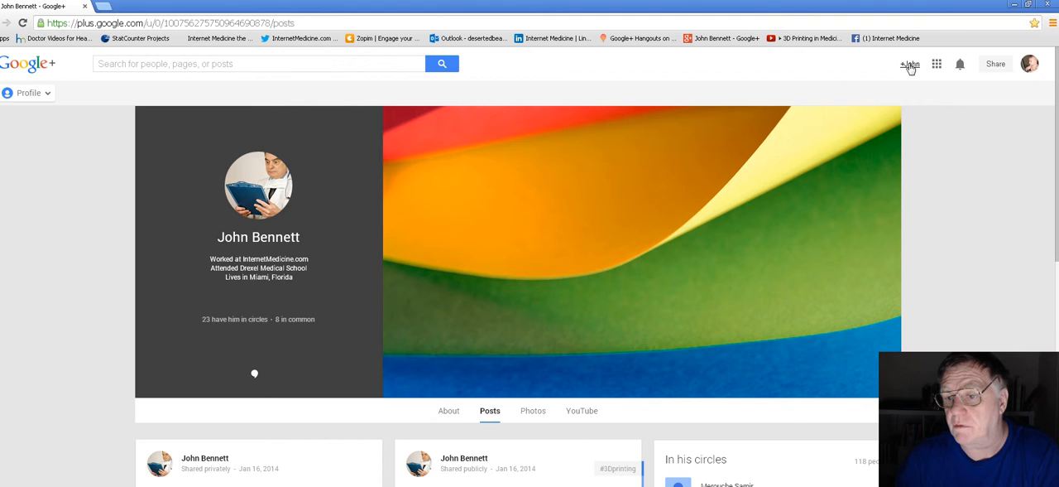
left_click(909, 64)
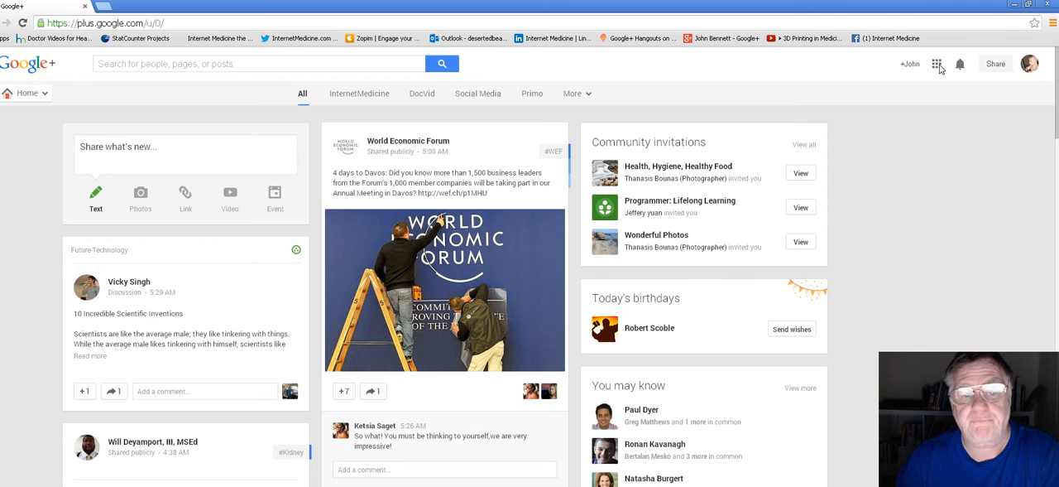
- Choose People from the Google+ Home navigation menu
left_click(939, 64)
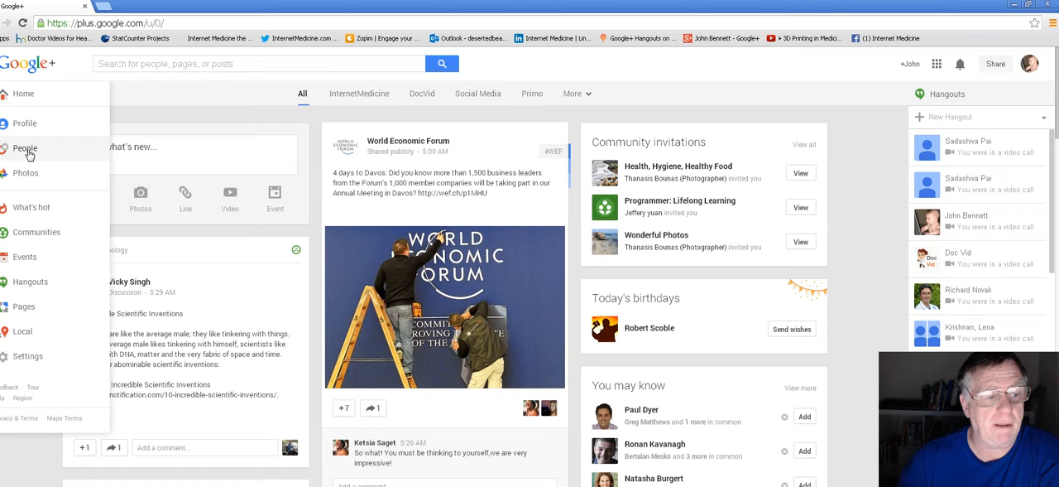
left_click(24, 148)
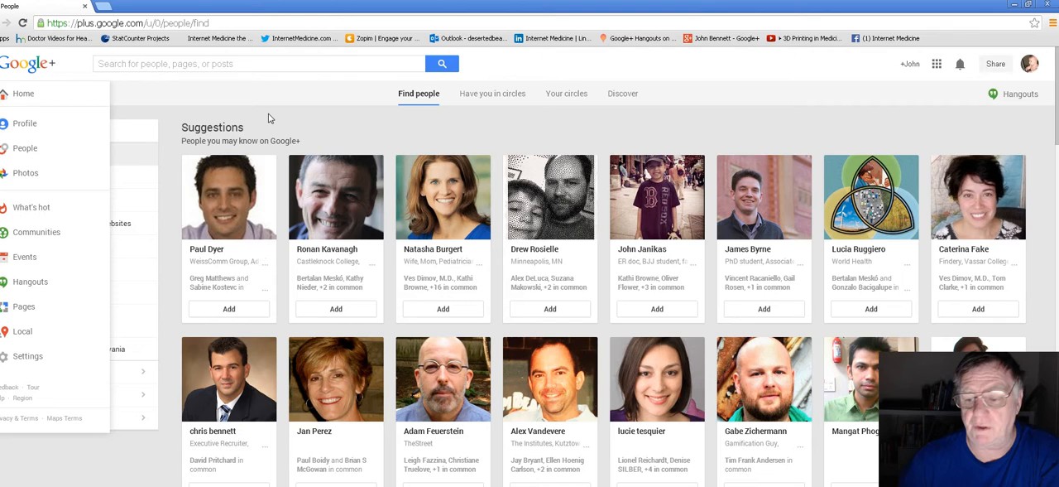
- Switch to the 'Your circles' tab listing circles like InternetMedicine and Social Media
left_click(566, 93)
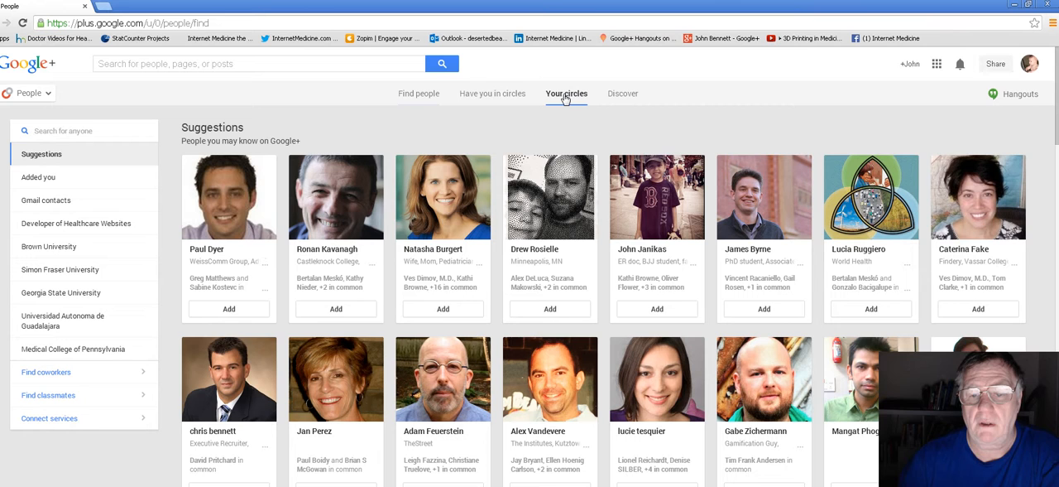
left_click(566, 93)
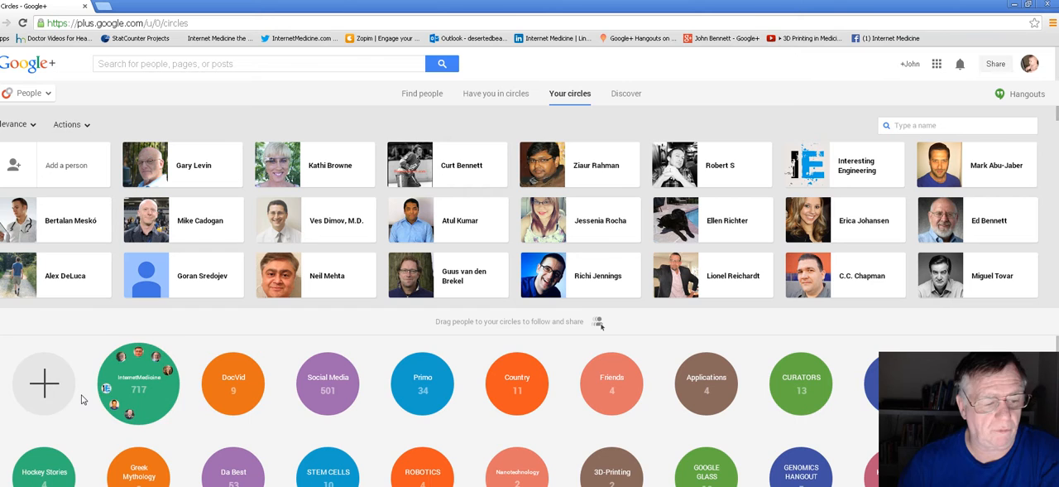
mouse_move(43, 383)
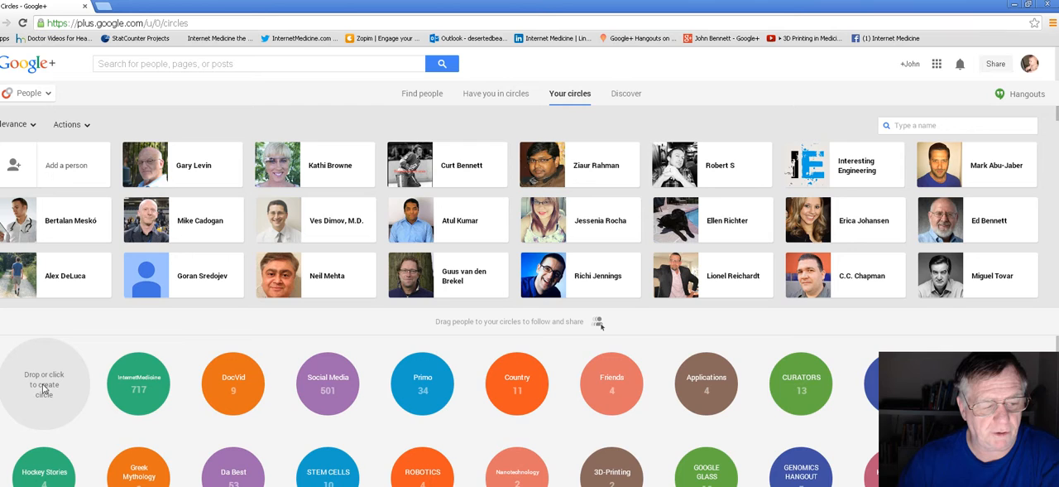
left_click(46, 384)
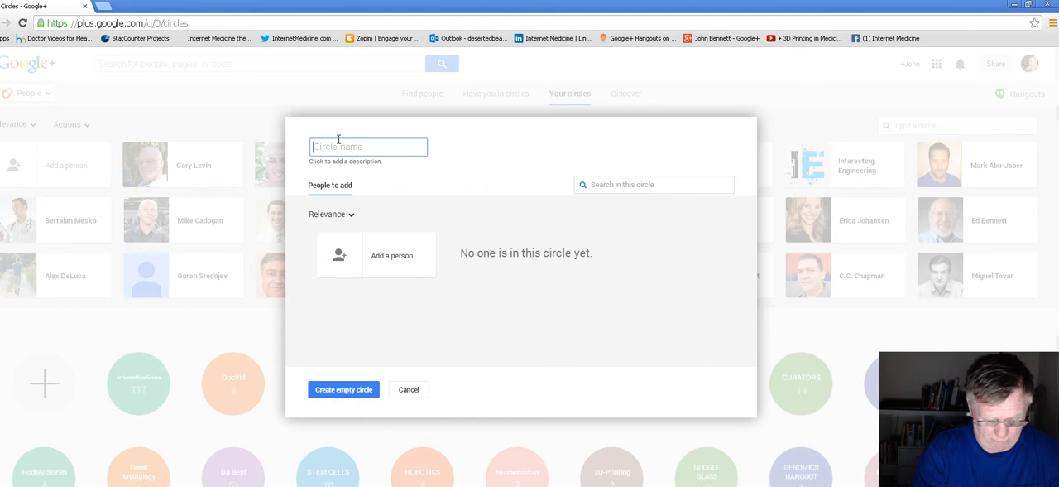
type("John Bennett")
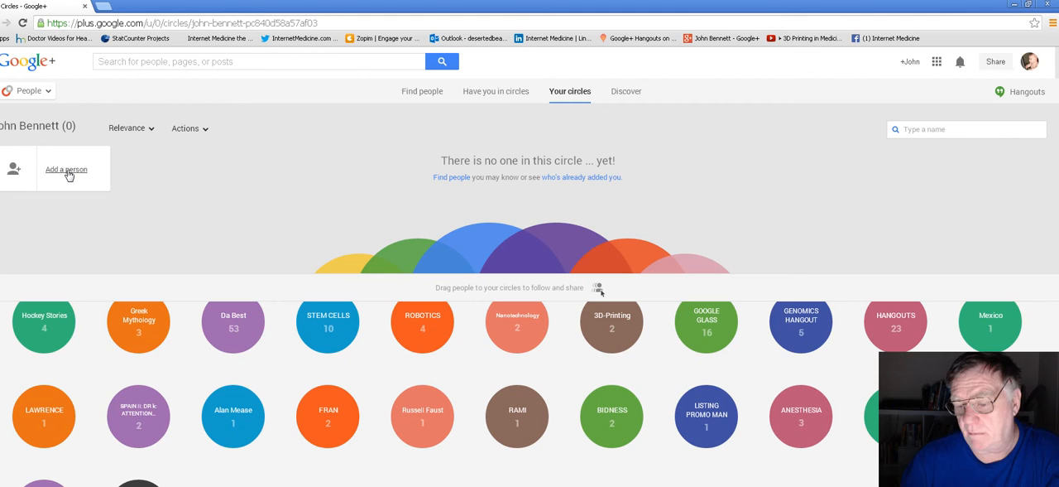
- Enter 'bahamasboy' in the John Bennett circle's add-person box
left_click(66, 169)
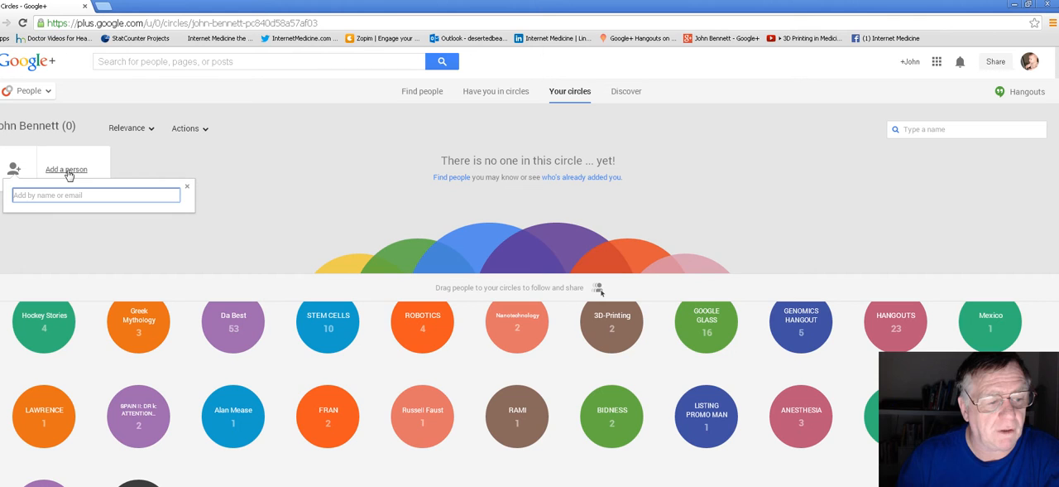
left_click(95, 195)
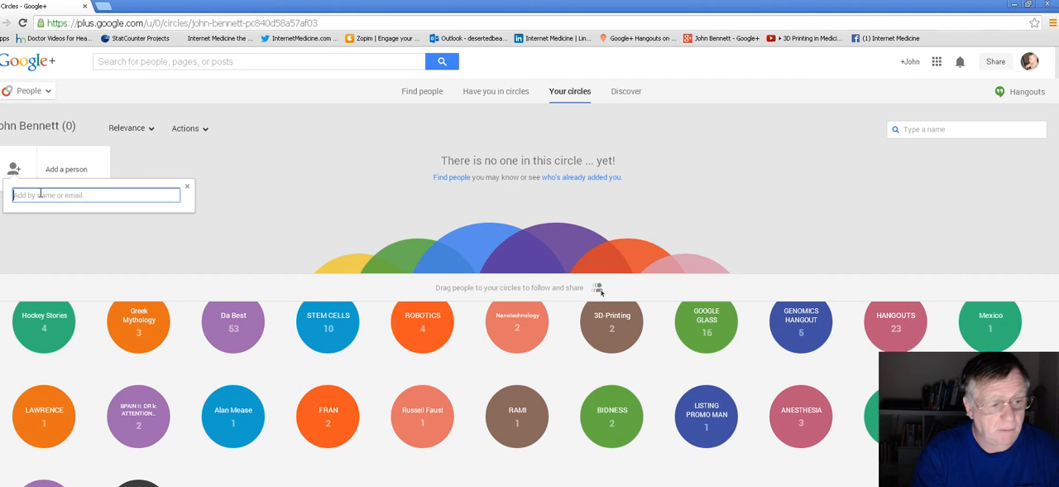
type("bahamasboy")
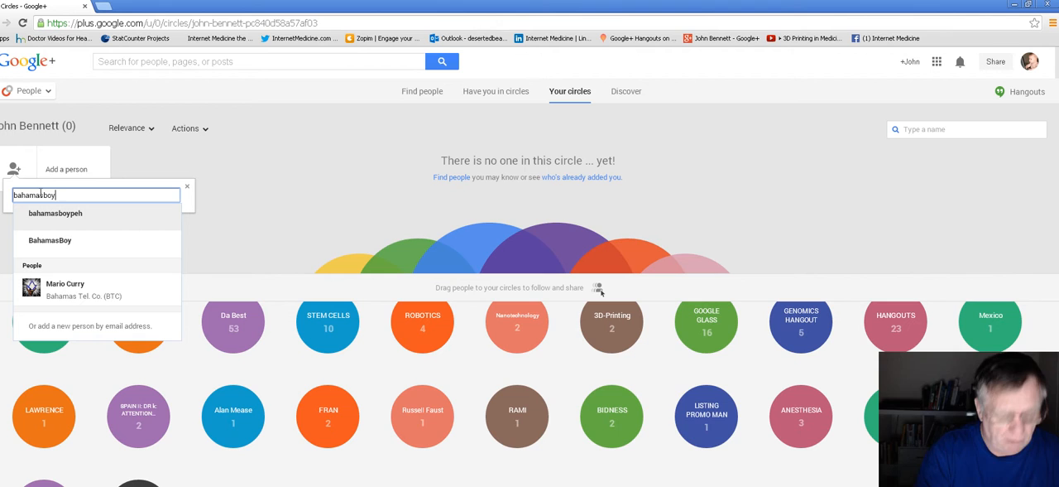